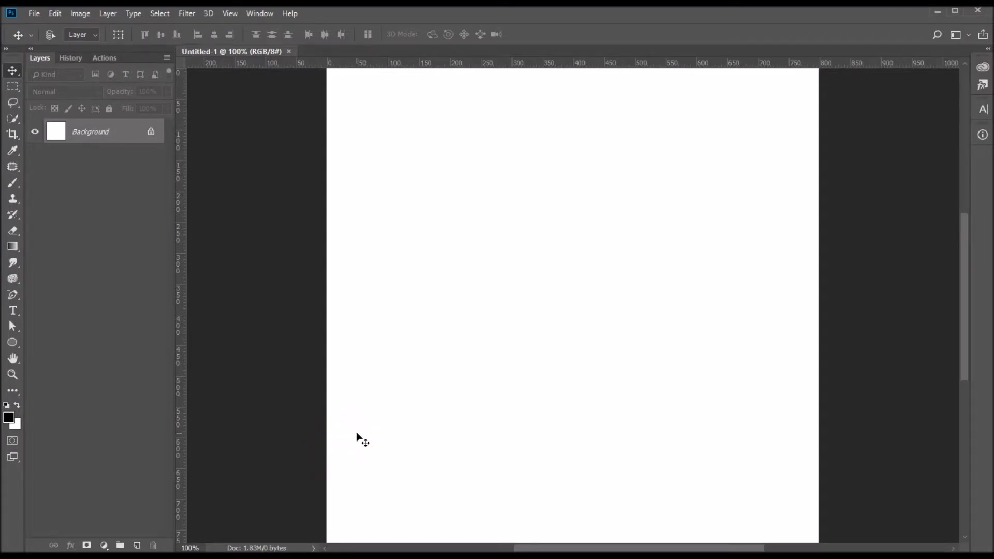
Open the 8x10 Softball.psd template, which warns that SteelfishRg Regular is missing.
click(33, 14)
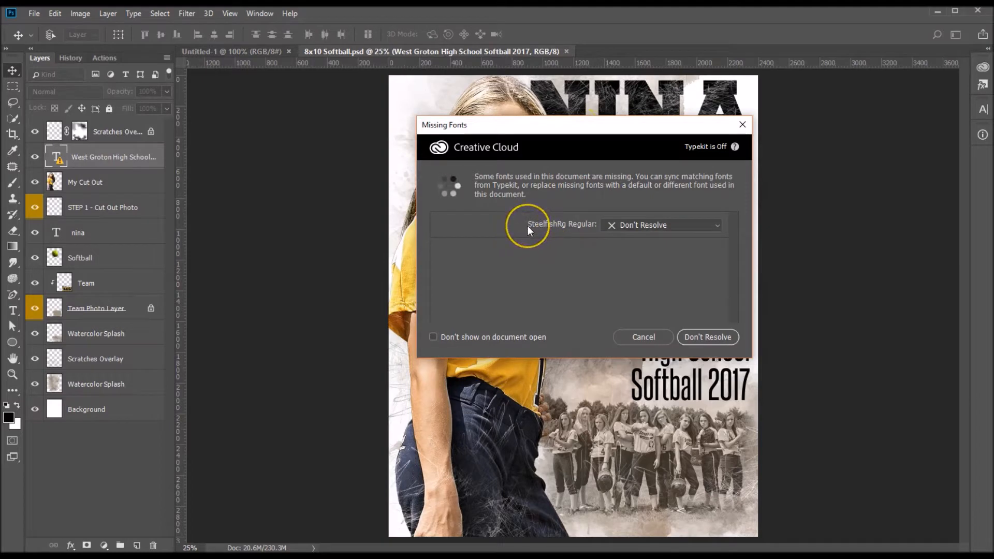
mouse_move(550, 227)
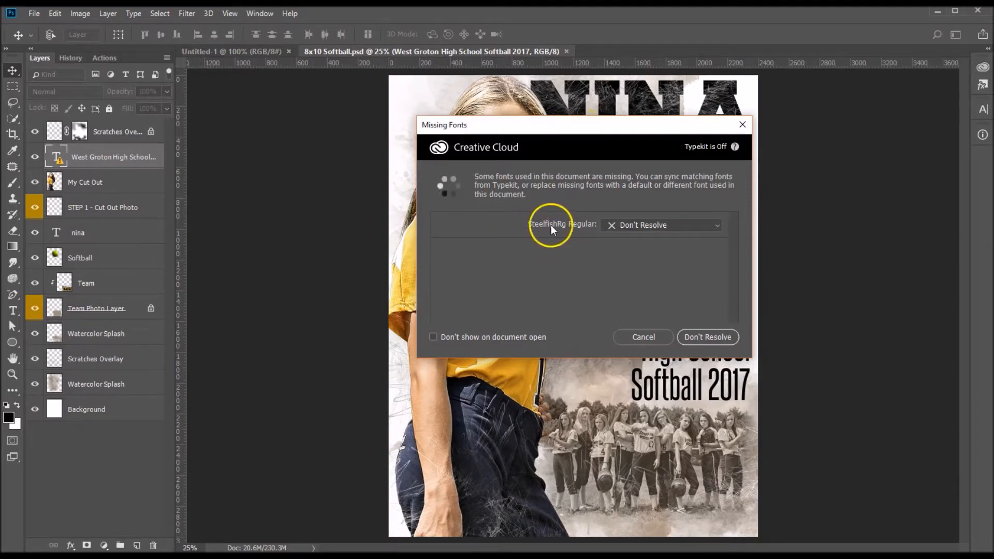
mouse_move(733, 310)
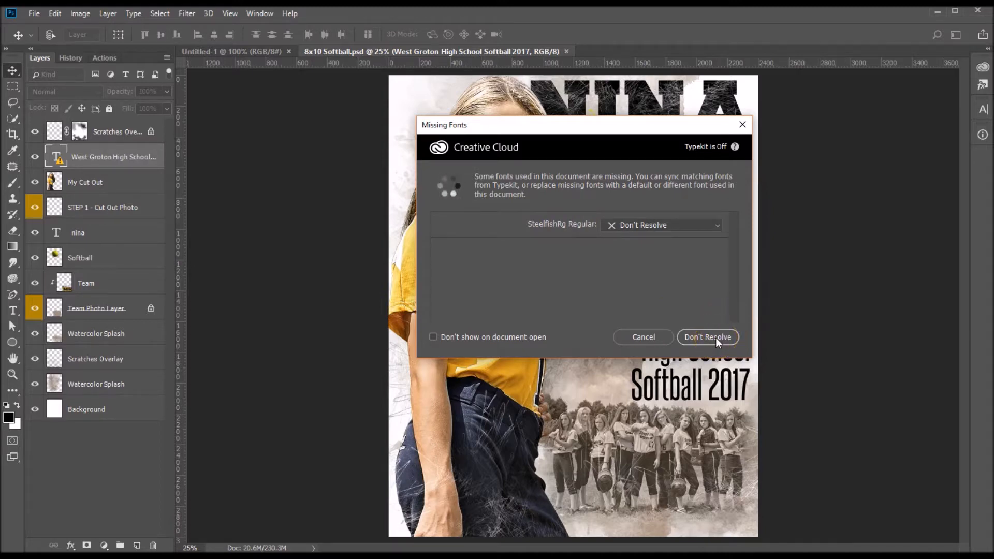
Dismiss the Missing Fonts dialog with Don't Resolve, leaving the poster visible.
click(708, 337)
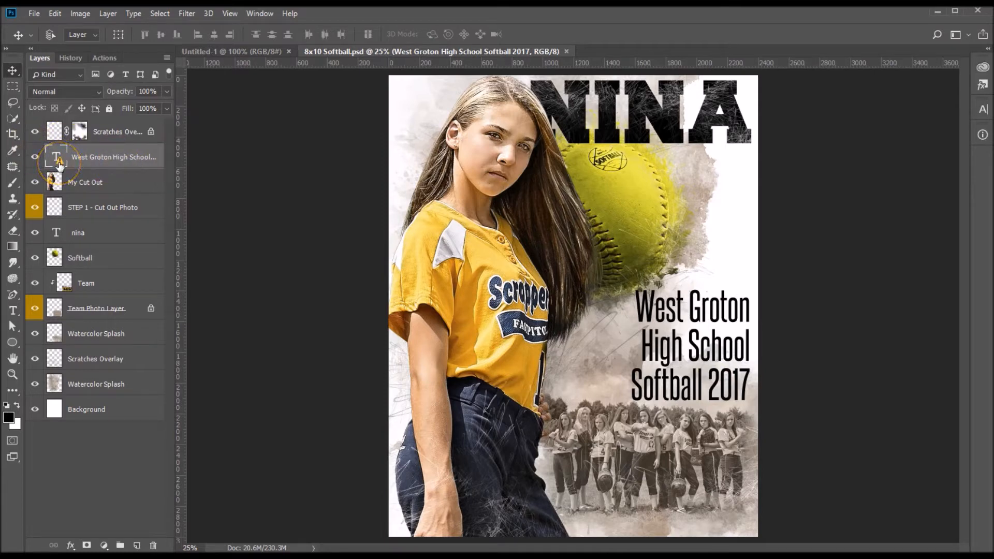
click(33, 13)
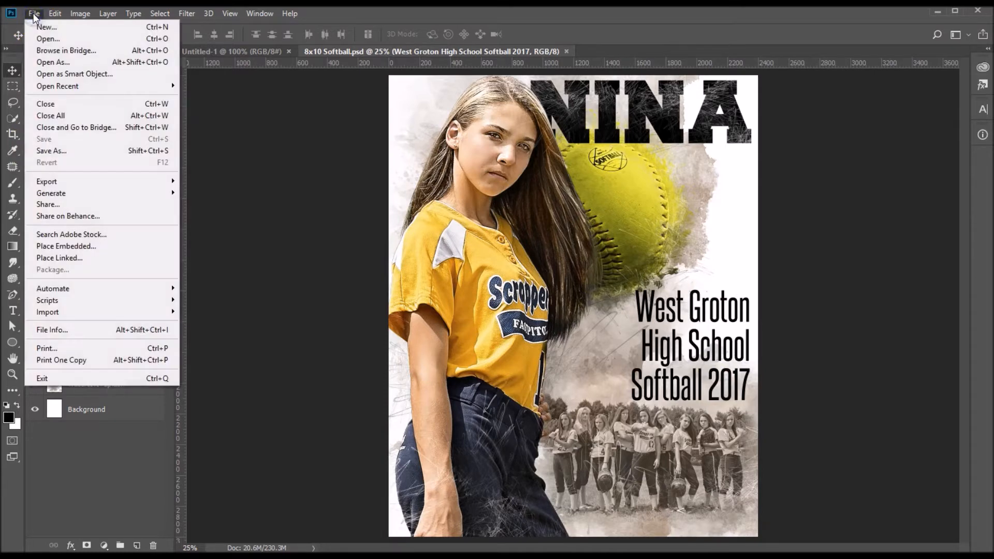
mouse_move(48, 39)
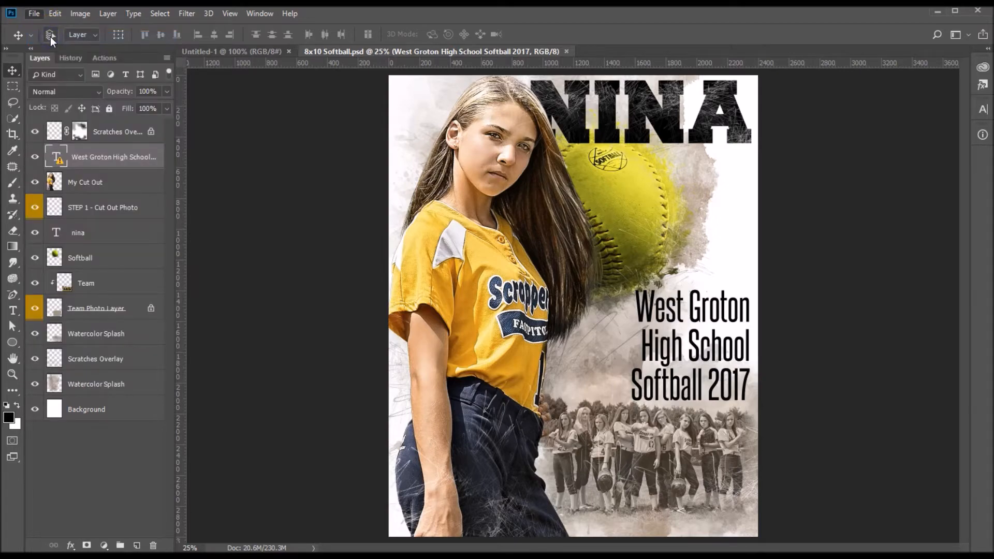
Open the template folder's fonts text file in Notepad via Open with.
click(34, 14)
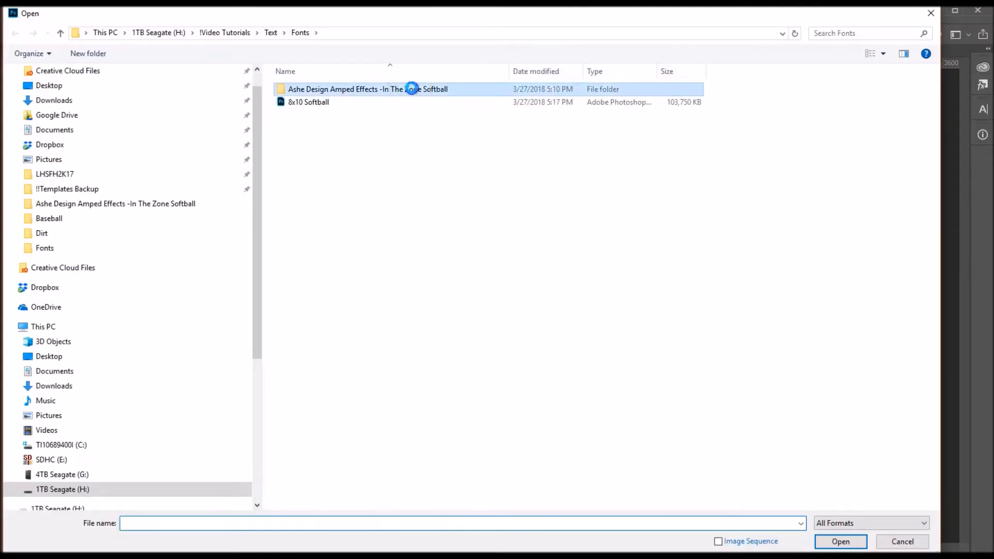
double_click(367, 88)
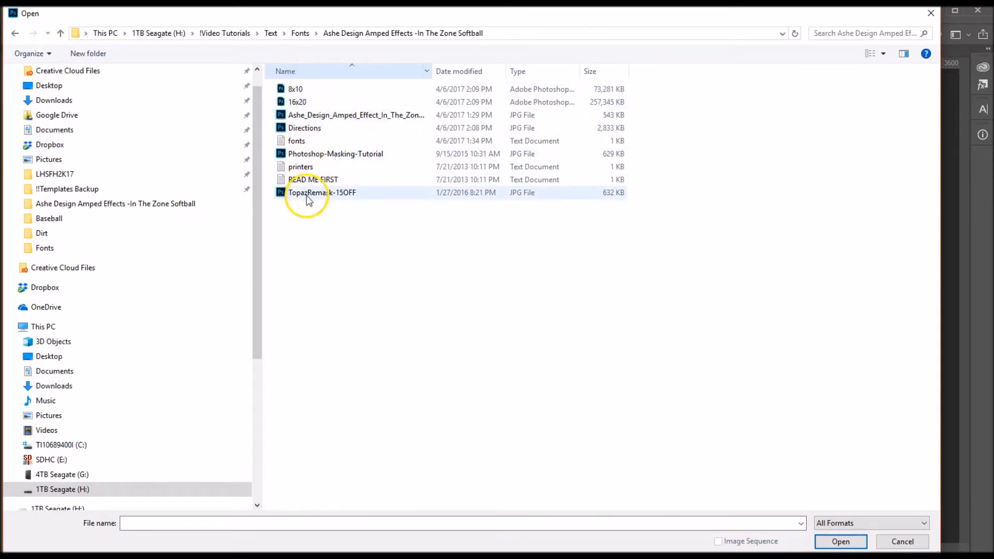
click(296, 141)
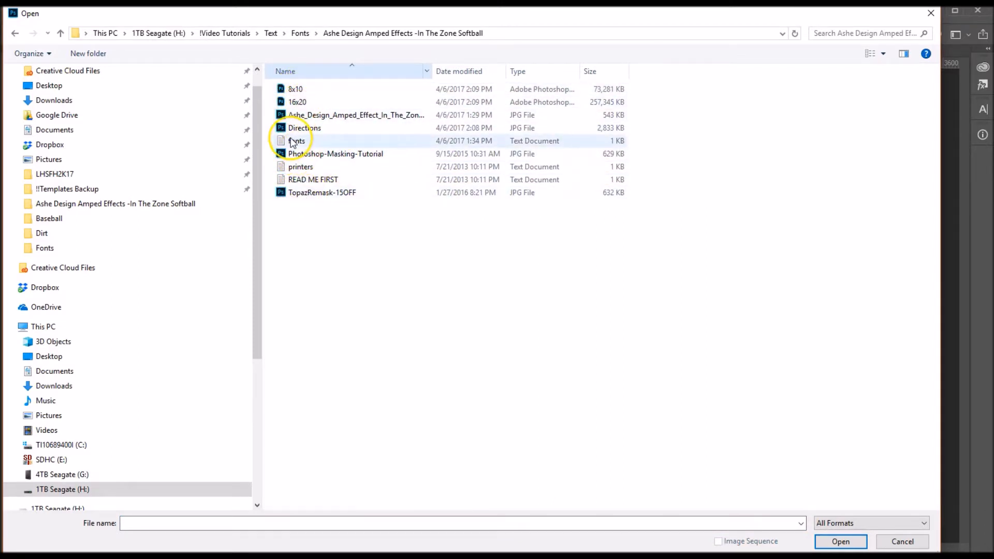
right_click(296, 140)
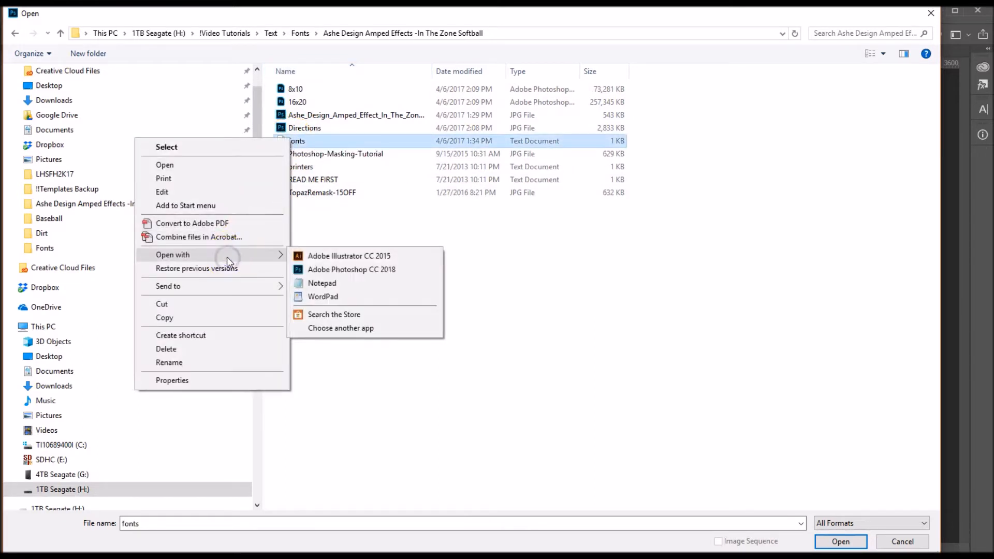
mouse_move(327, 285)
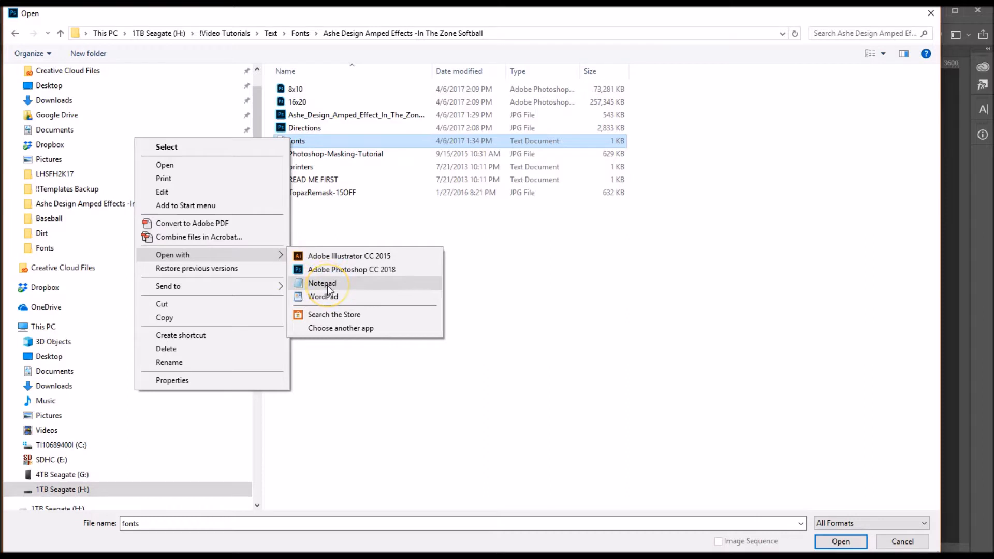
click(322, 283)
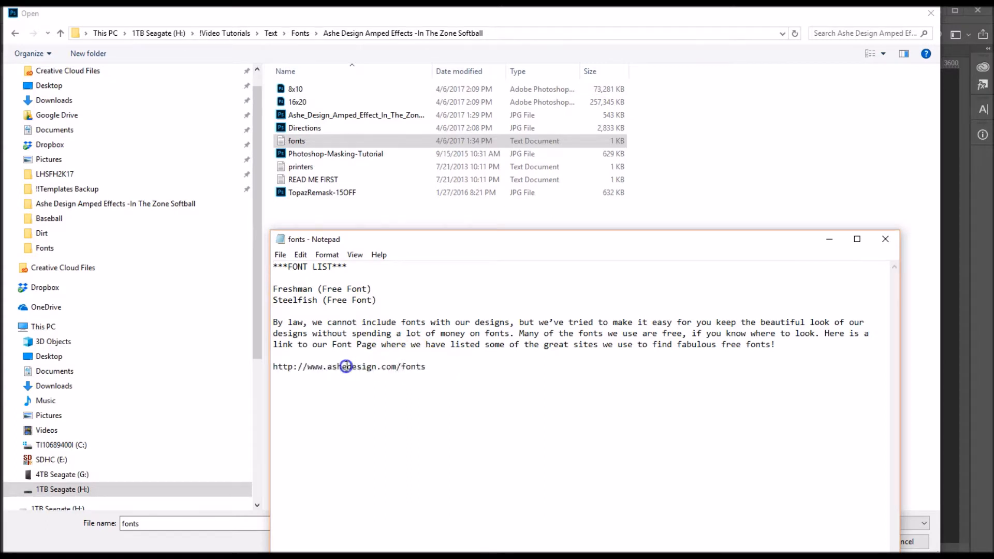
Select the ashedesign.com/fonts web address in the Notepad fonts notes.
triple_click(348, 366)
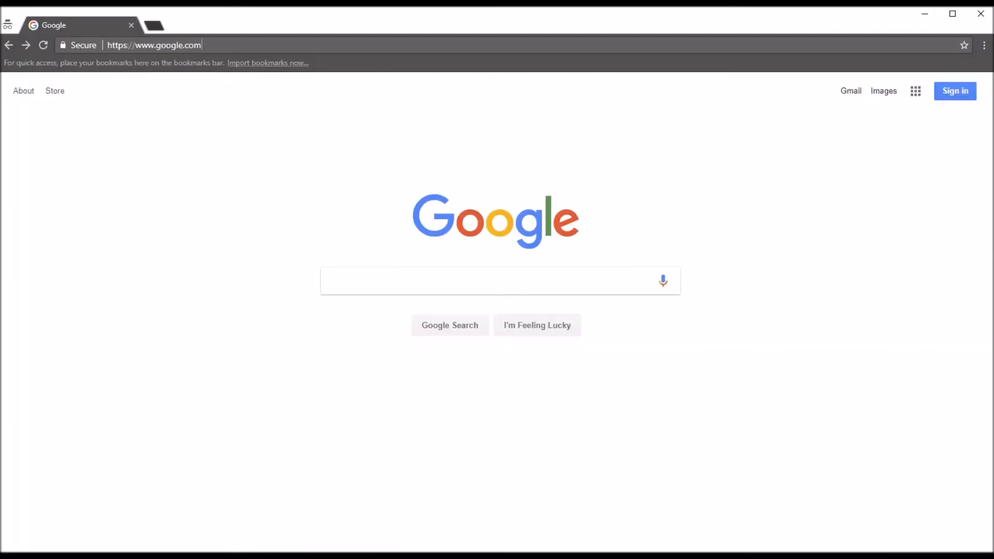
click(153, 45)
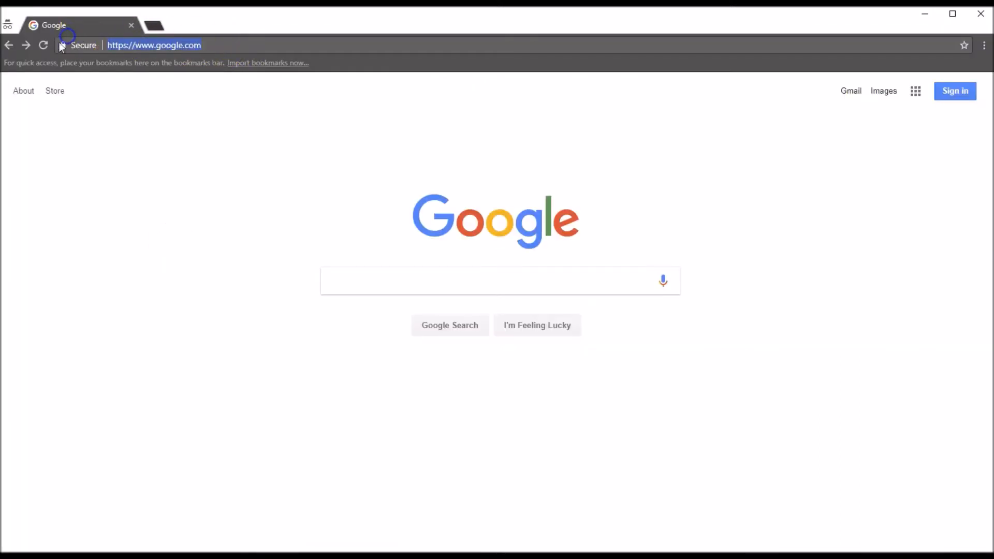
mouse_move(88, 67)
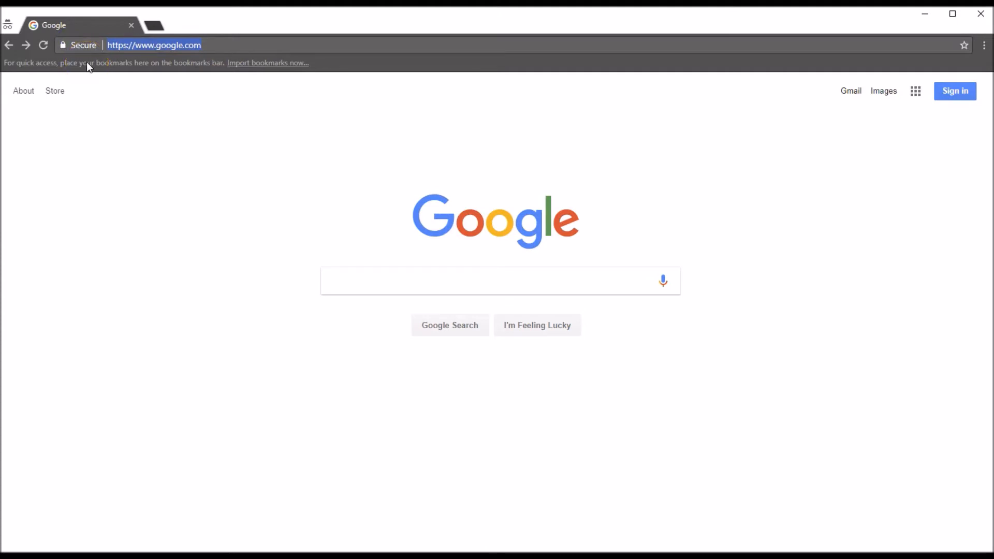
text(http://www.ashedesign.com/fonts)
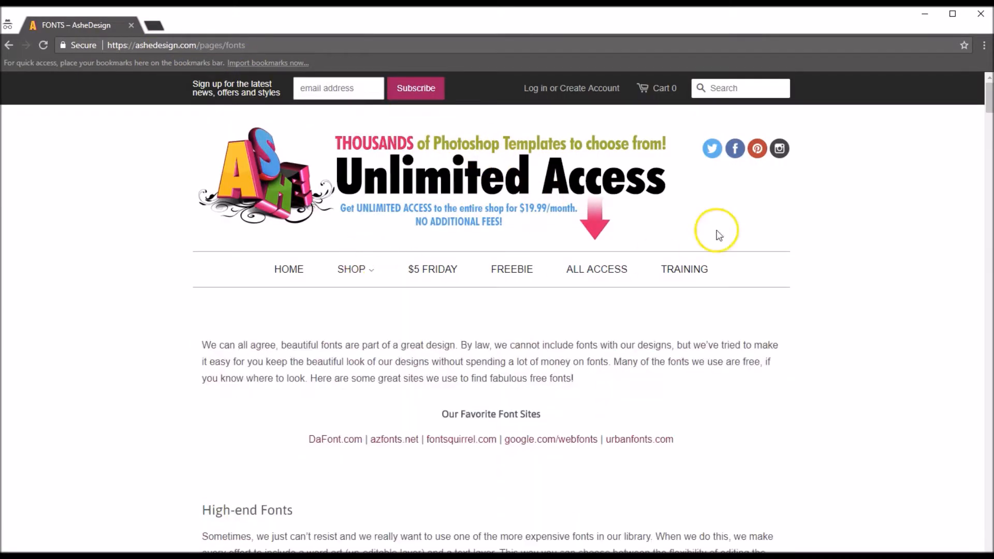
scroll(down, 3)
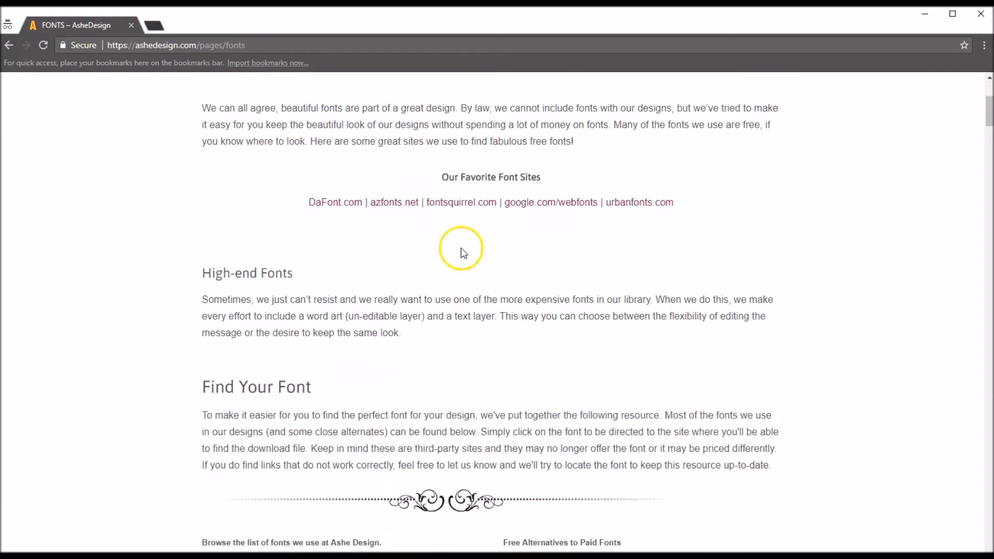
mouse_move(393, 208)
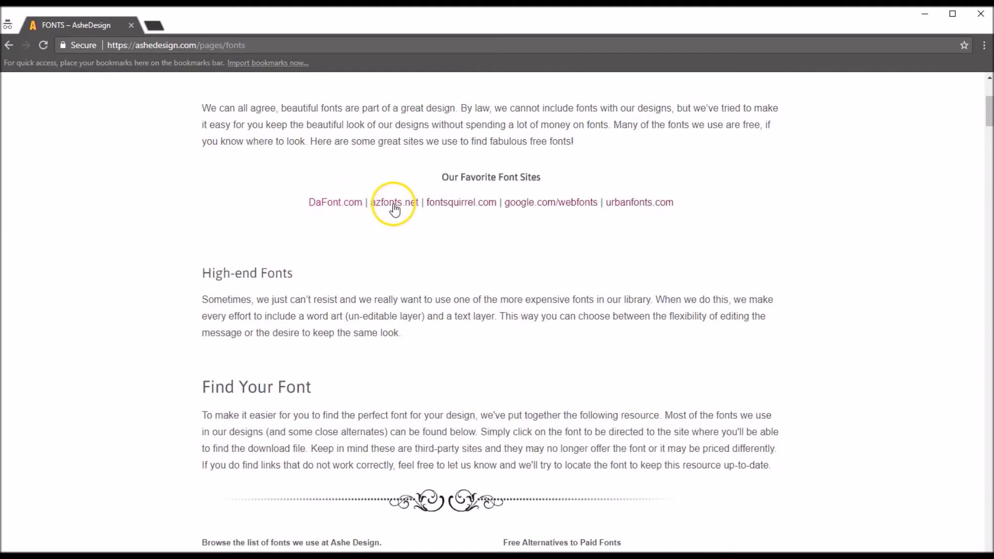
mouse_move(621, 212)
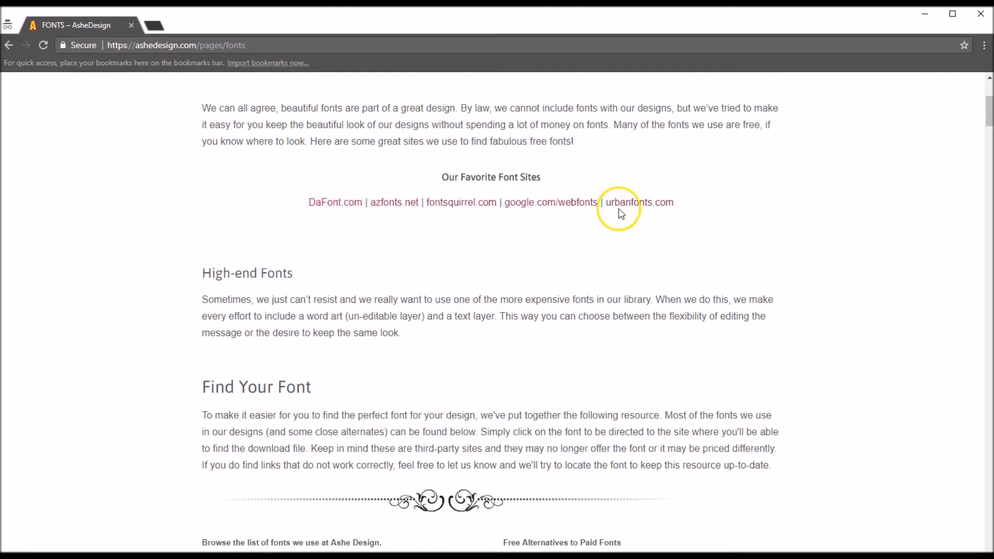
mouse_move(923, 170)
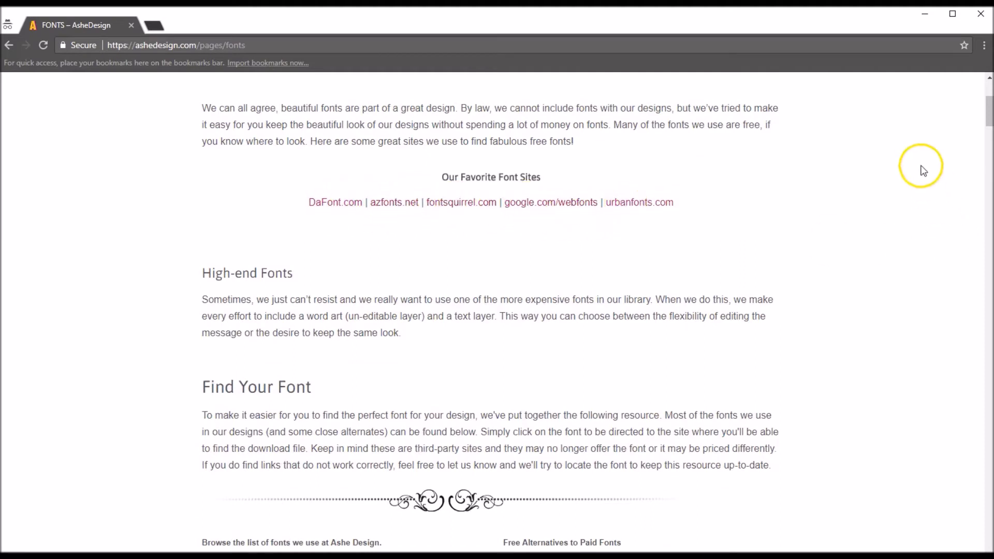
scroll(down, 3)
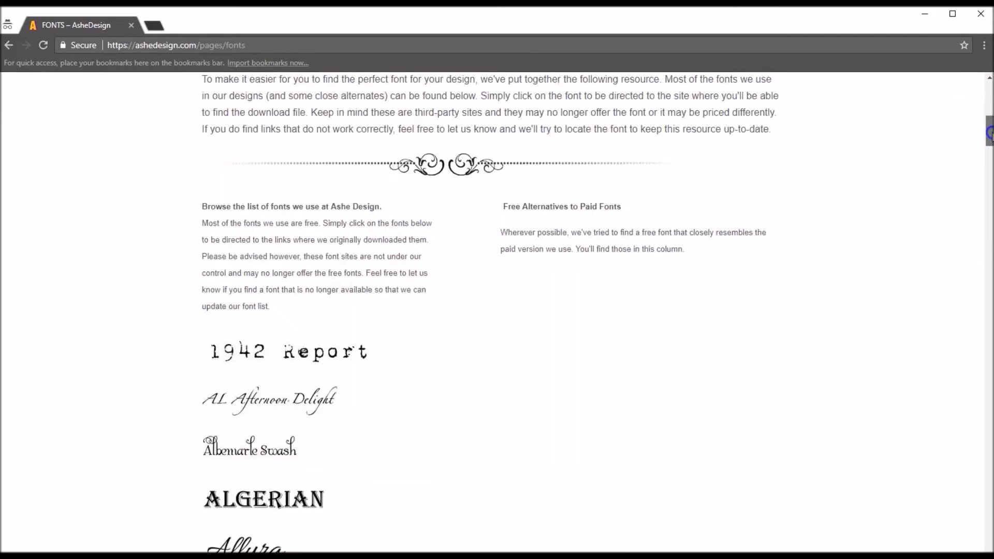
scroll(down, 3)
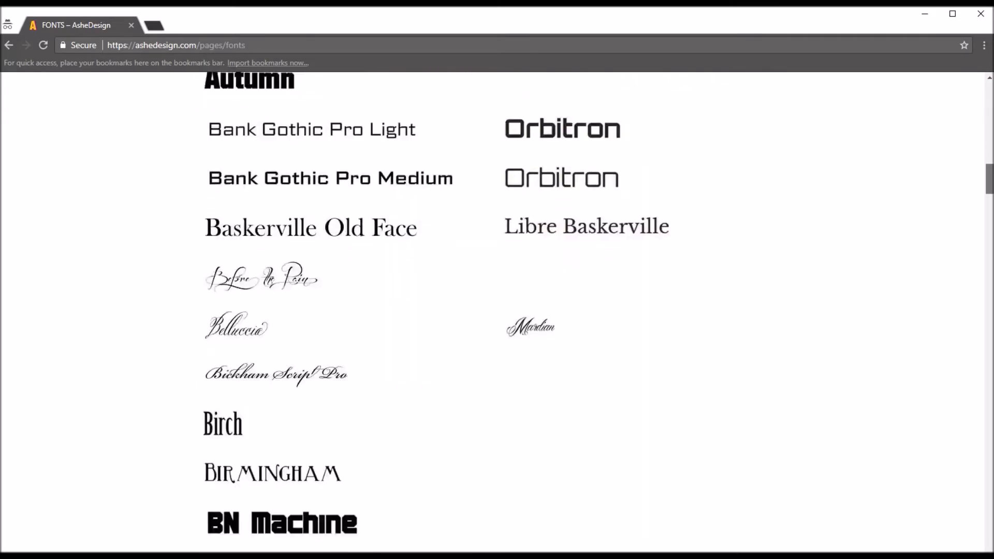
scroll(down, 3)
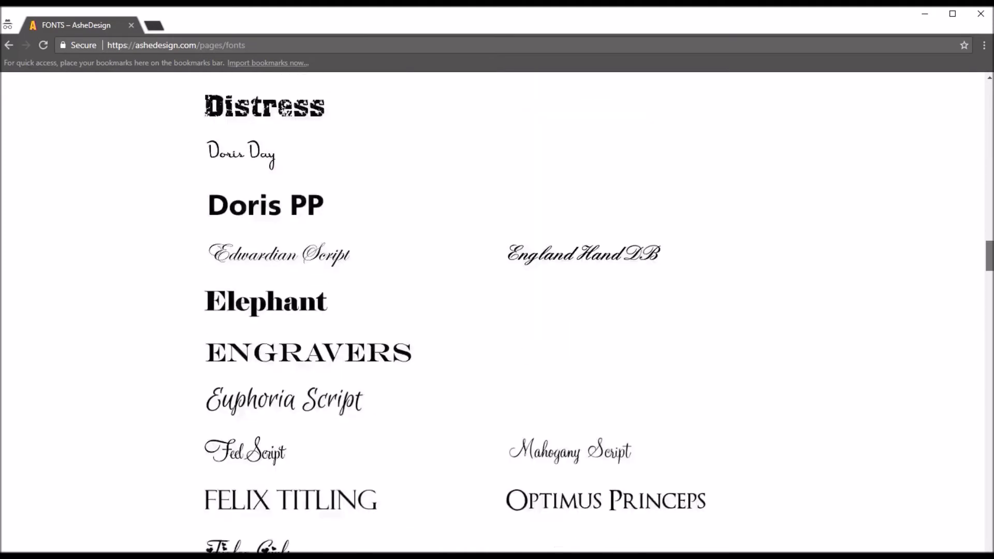
scroll(down, 3)
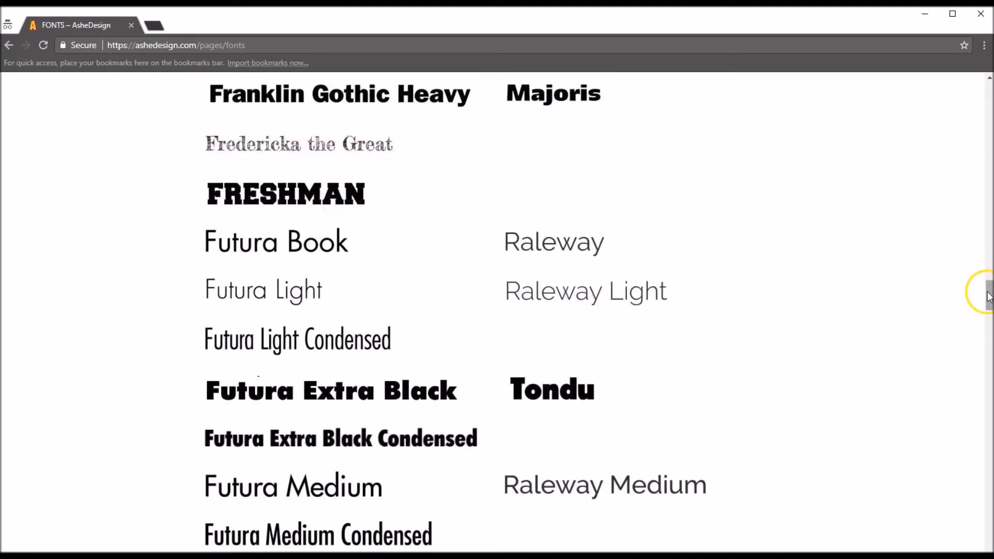
scroll(down, 3)
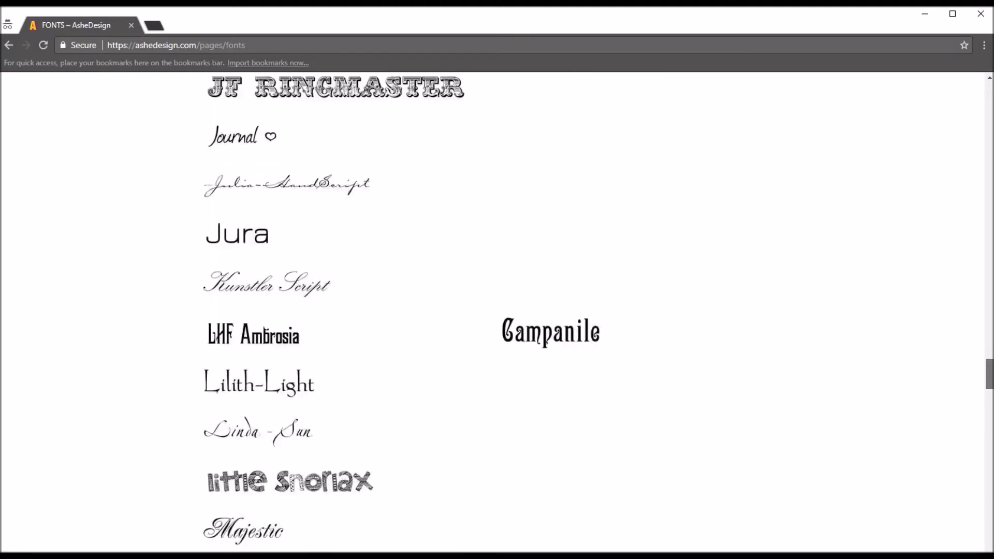
scroll(down, 3)
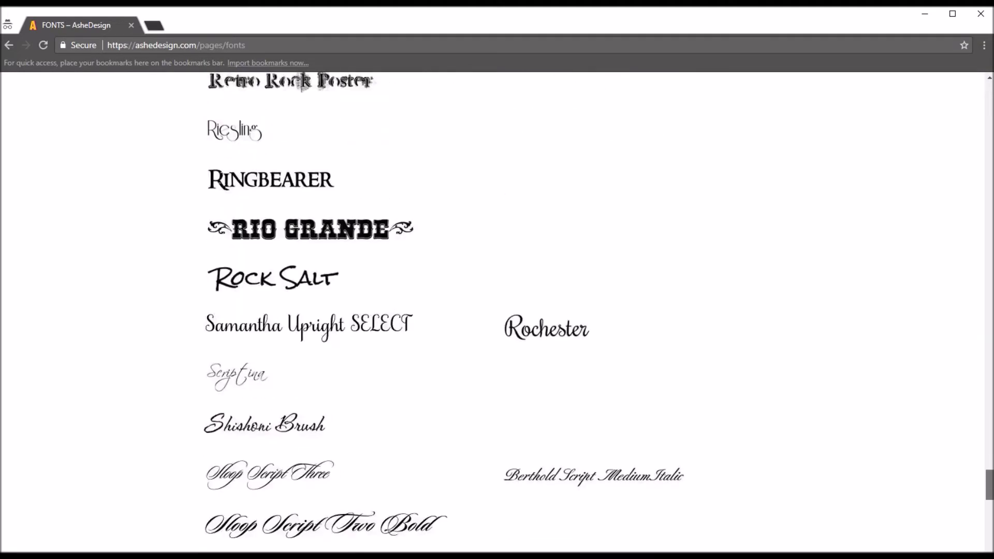
scroll(down, 3)
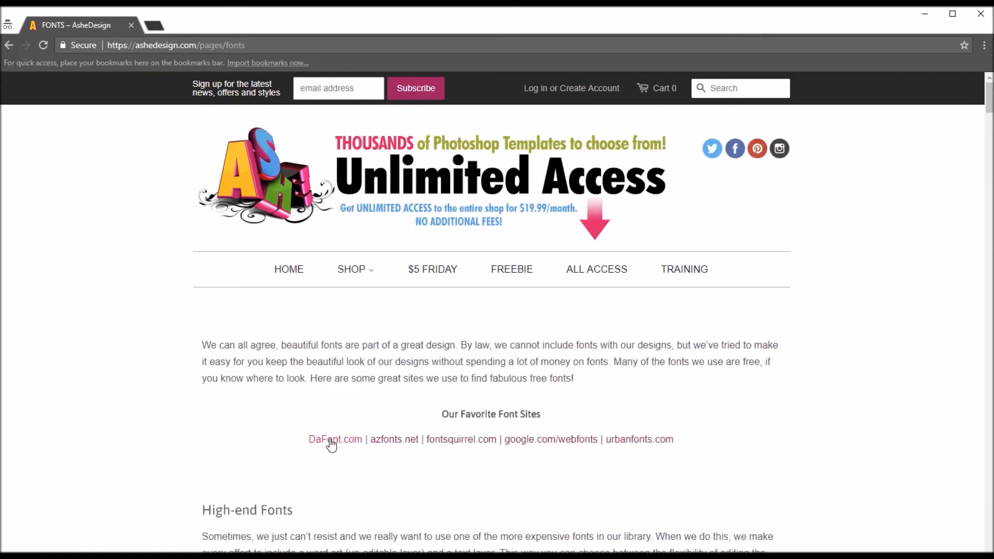
Go to DaFont.com and search for 'Steelfish'.
click(335, 438)
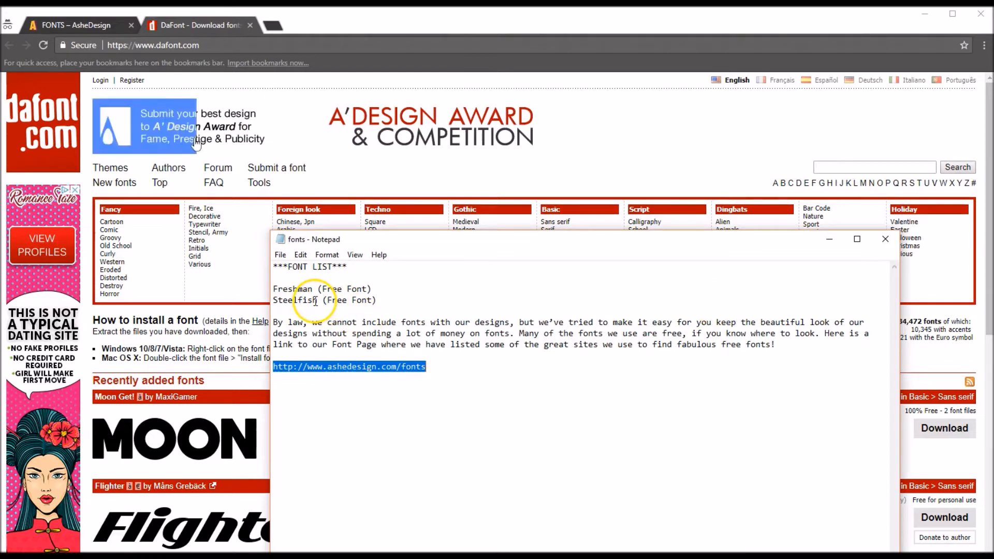
double_click(294, 300)
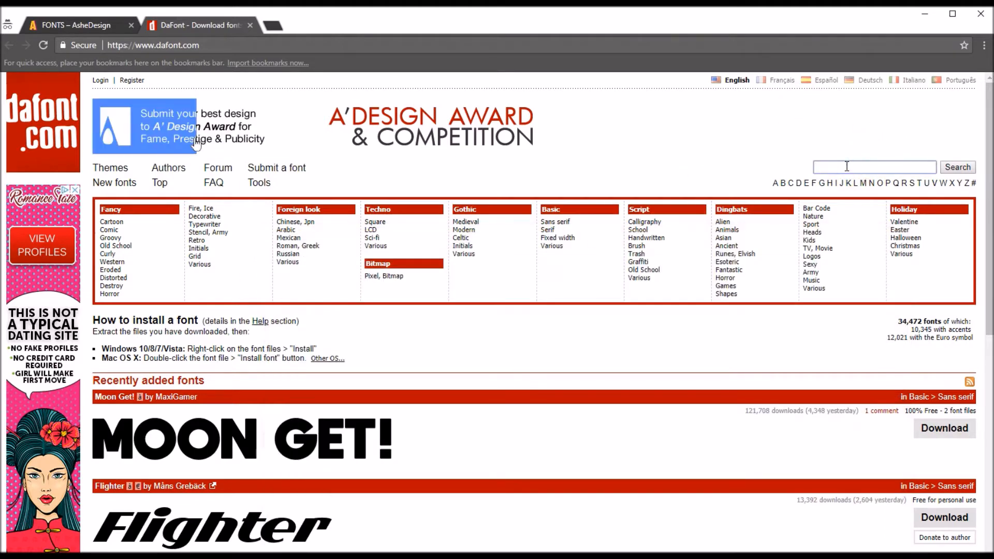
text(Steelfish)
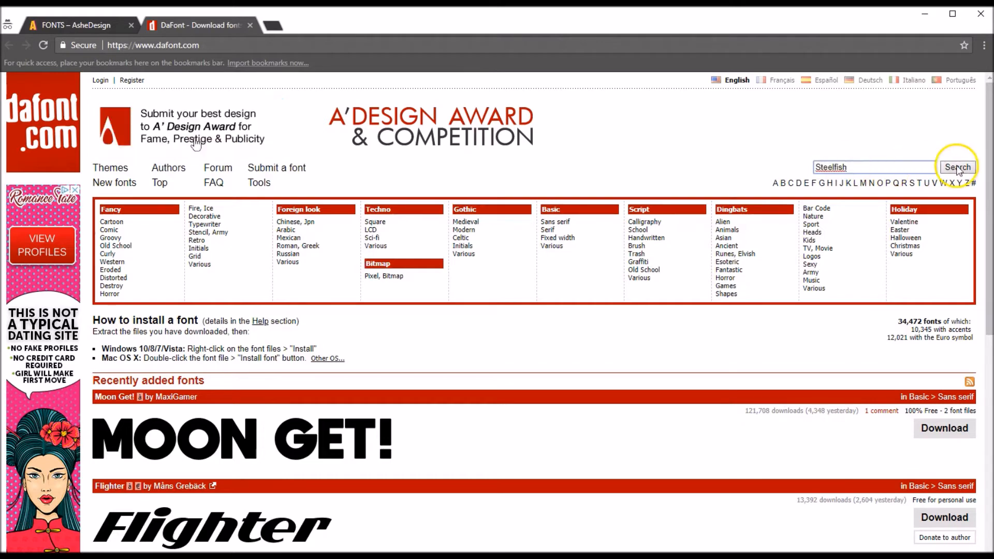
click(957, 166)
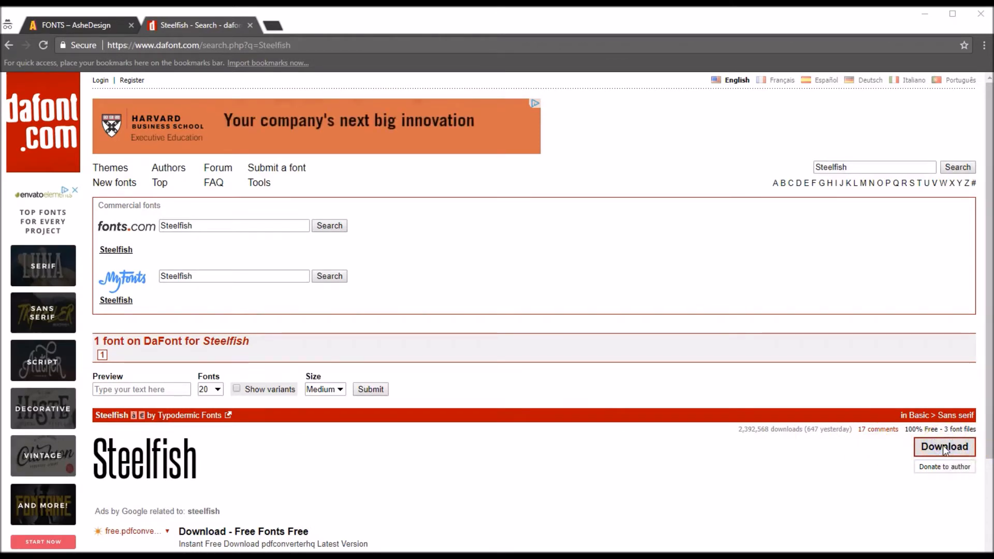
Download the Steelfish font from DaFont into the Fonts folder.
click(943, 447)
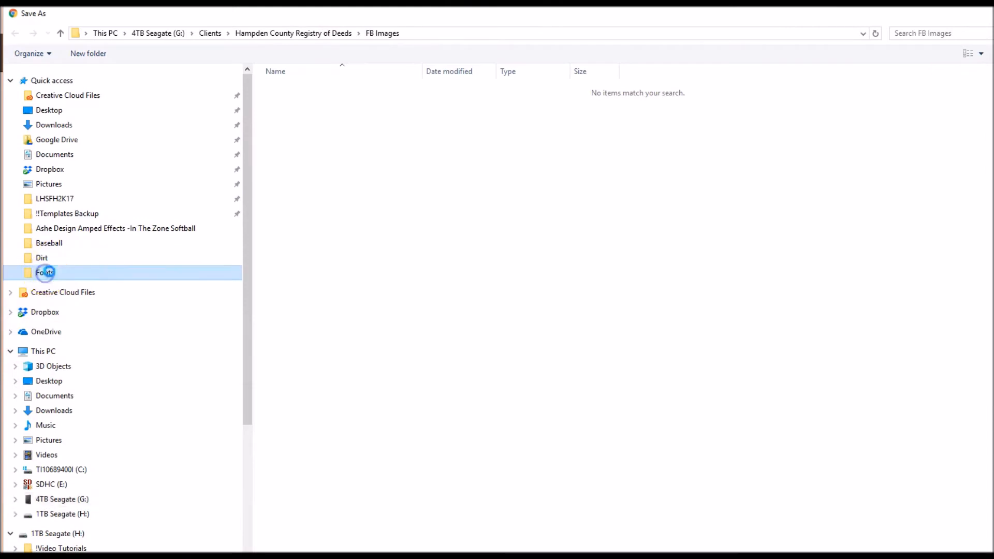
double_click(44, 272)
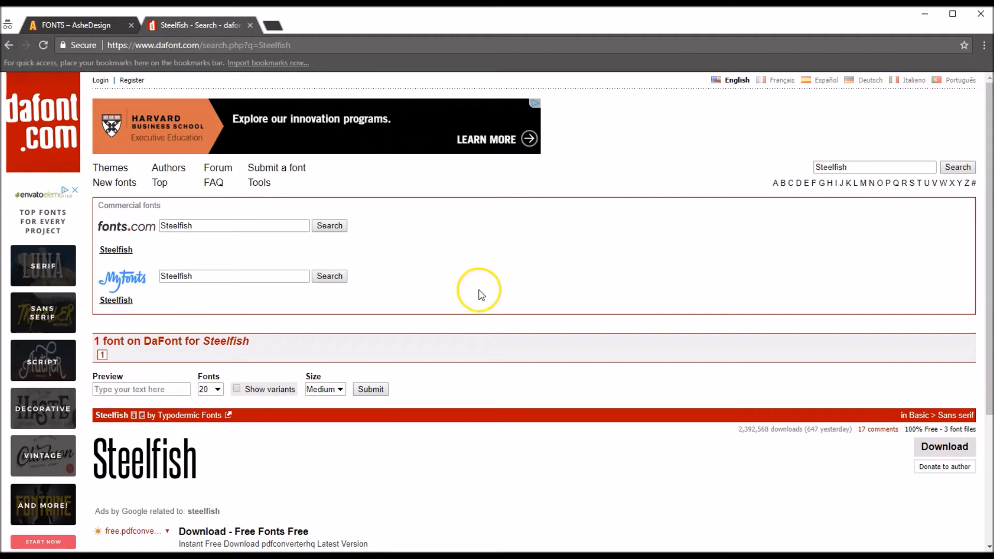
mouse_move(504, 303)
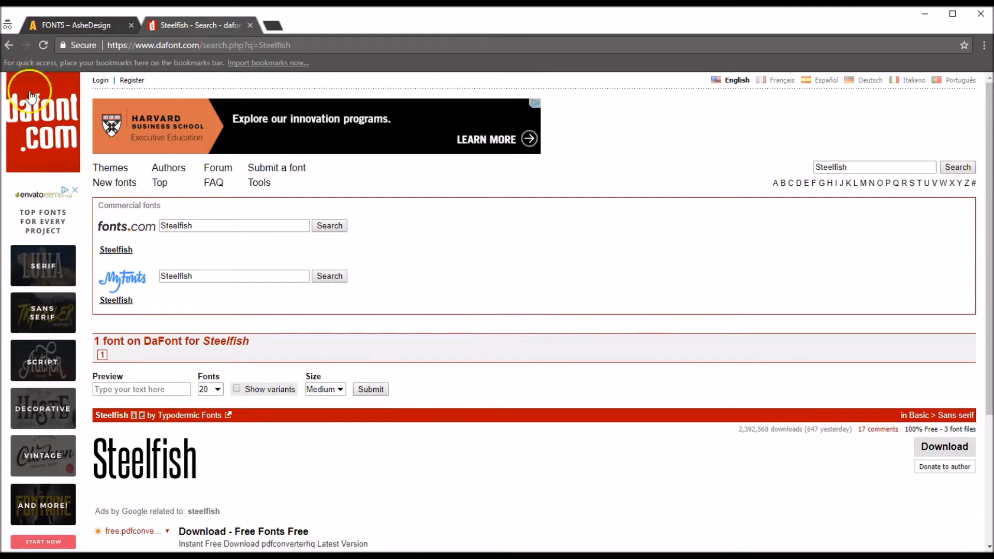
Go from the DaFont home page to the FAQ's 'How to install a font' answer.
click(42, 120)
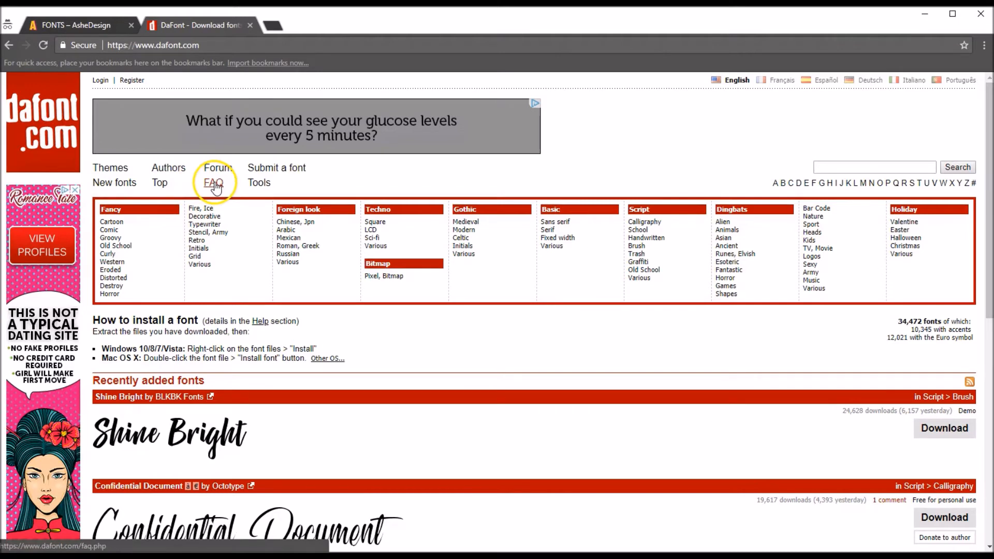
click(213, 183)
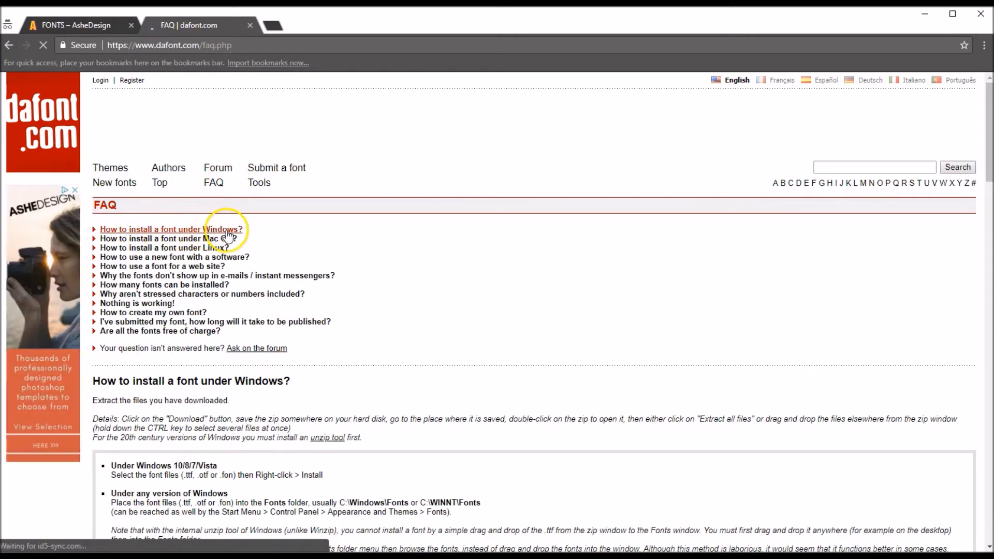
mouse_move(164, 248)
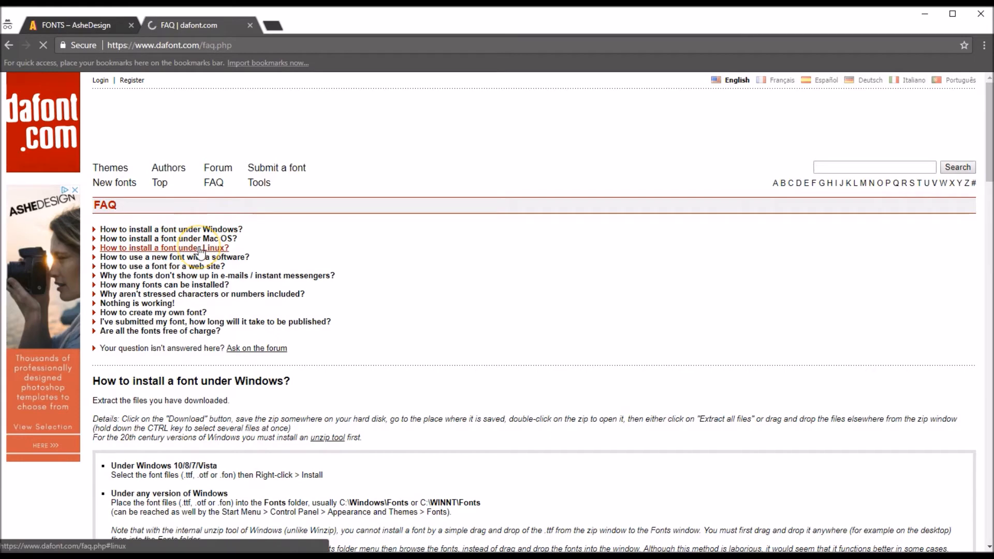
click(170, 229)
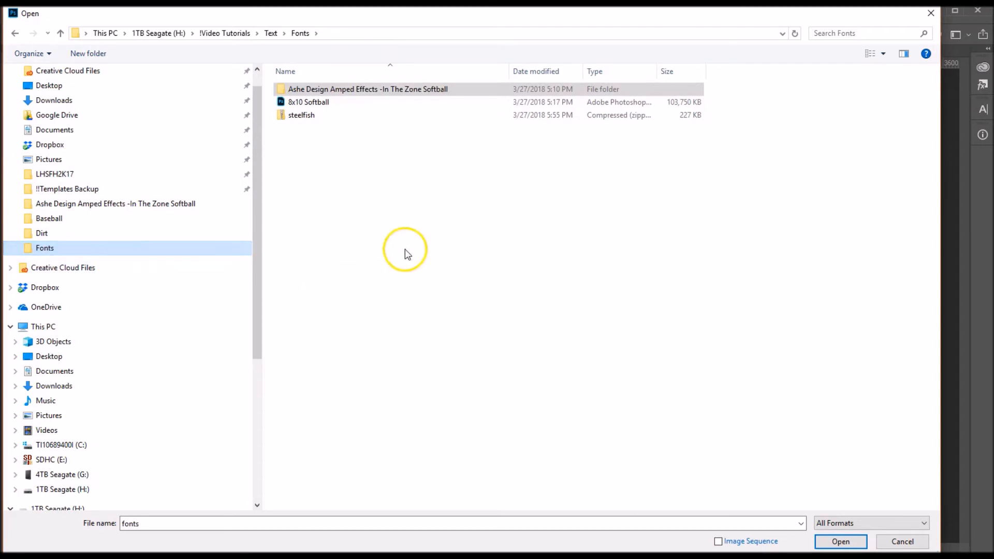
mouse_move(310, 115)
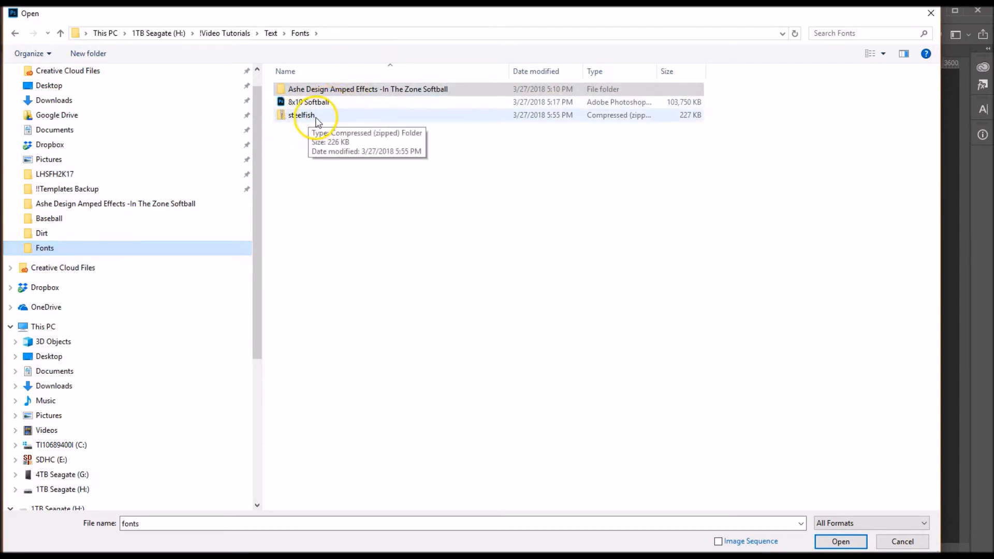
mouse_move(634, 121)
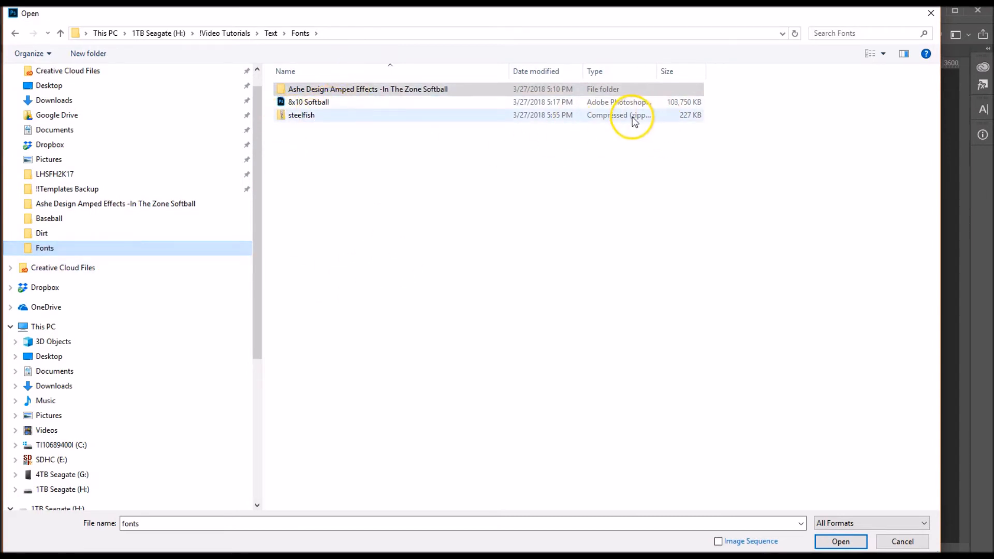
Extract the steelfish zip into a steelfish folder and open that folder.
right_click(302, 115)
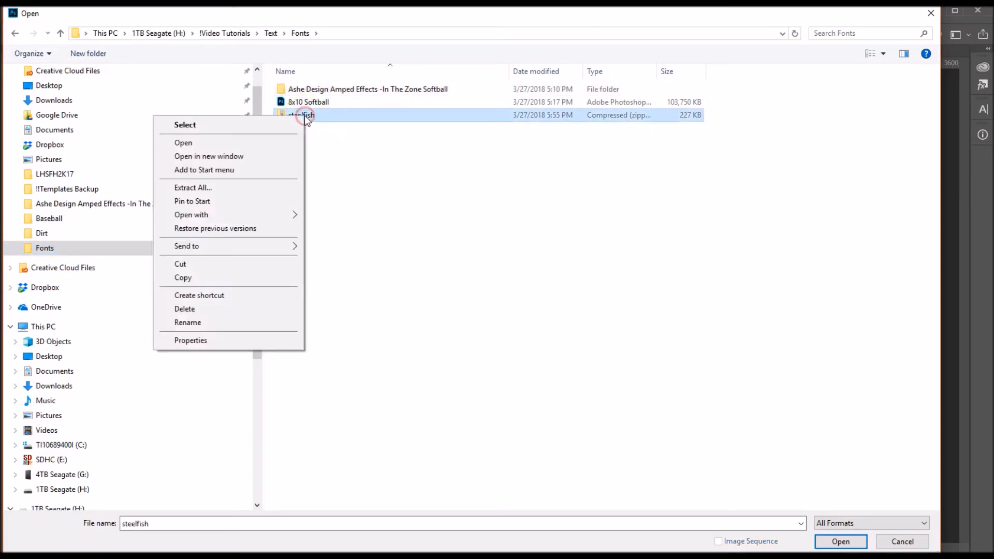
mouse_move(200, 187)
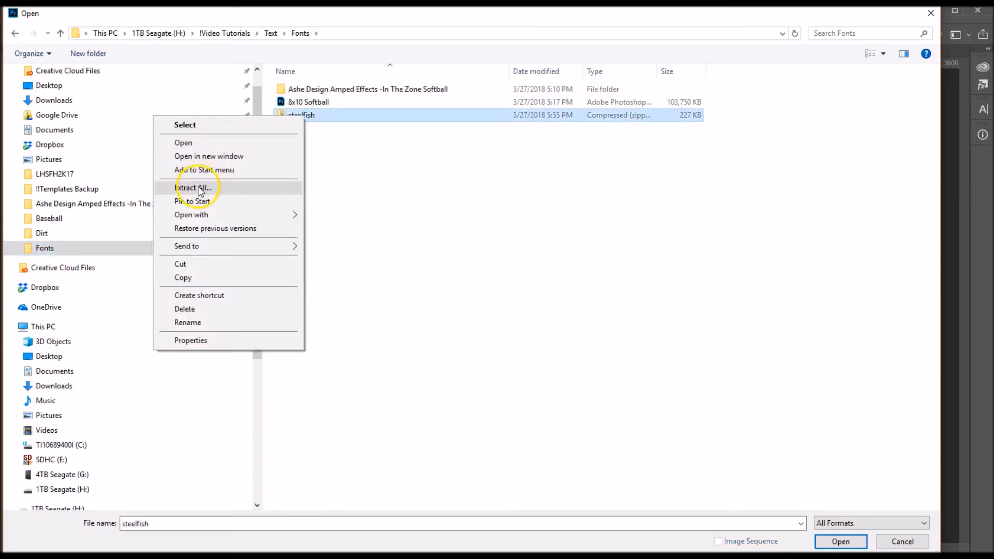
click(193, 187)
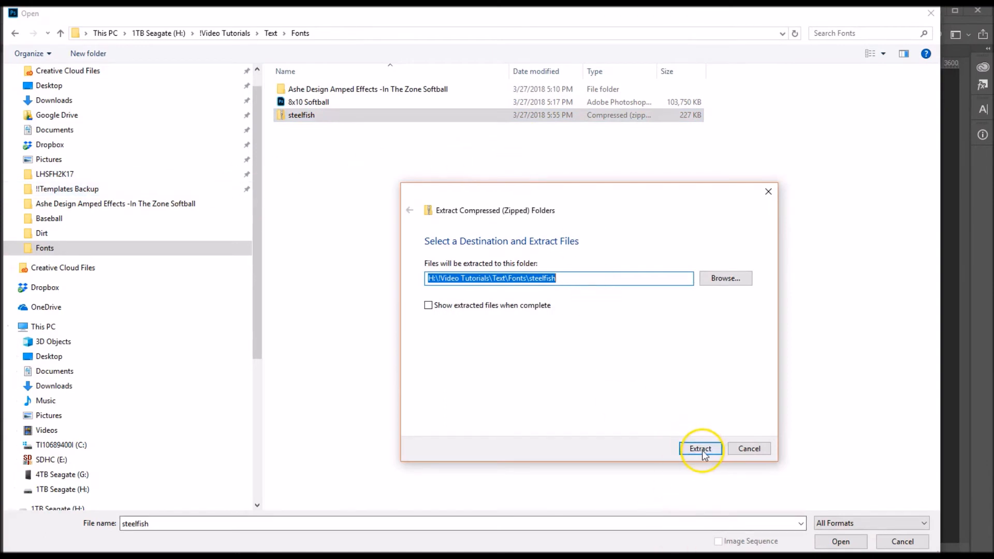
click(700, 448)
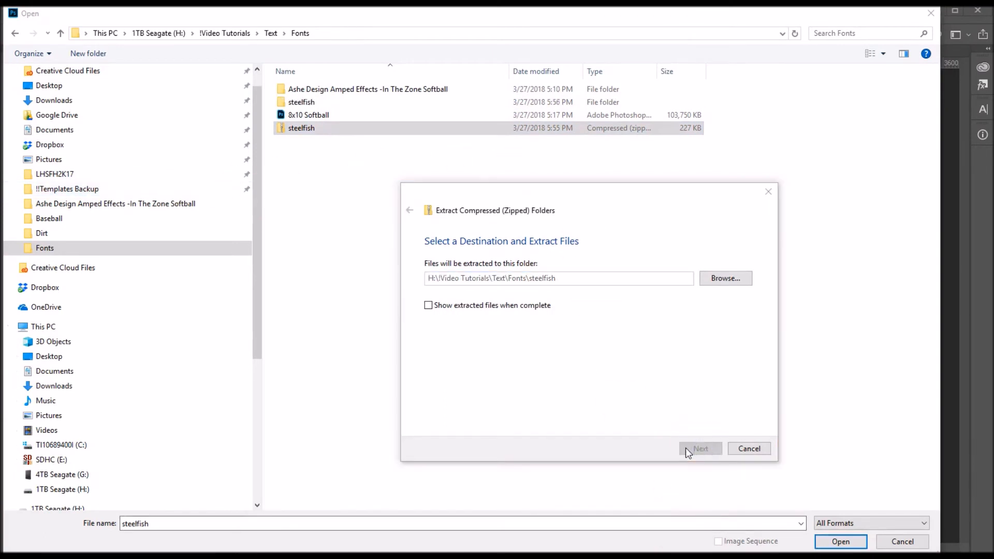
click(302, 127)
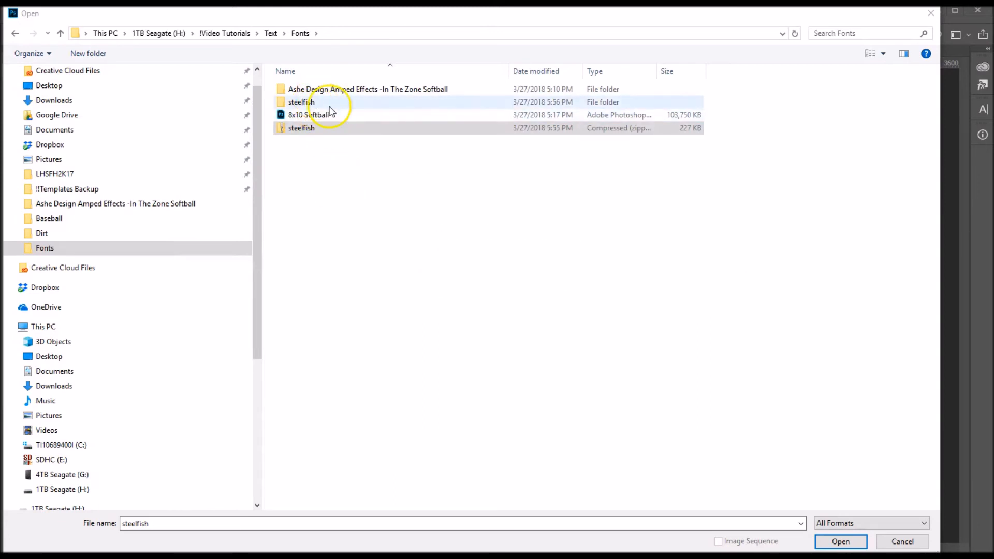
mouse_move(303, 102)
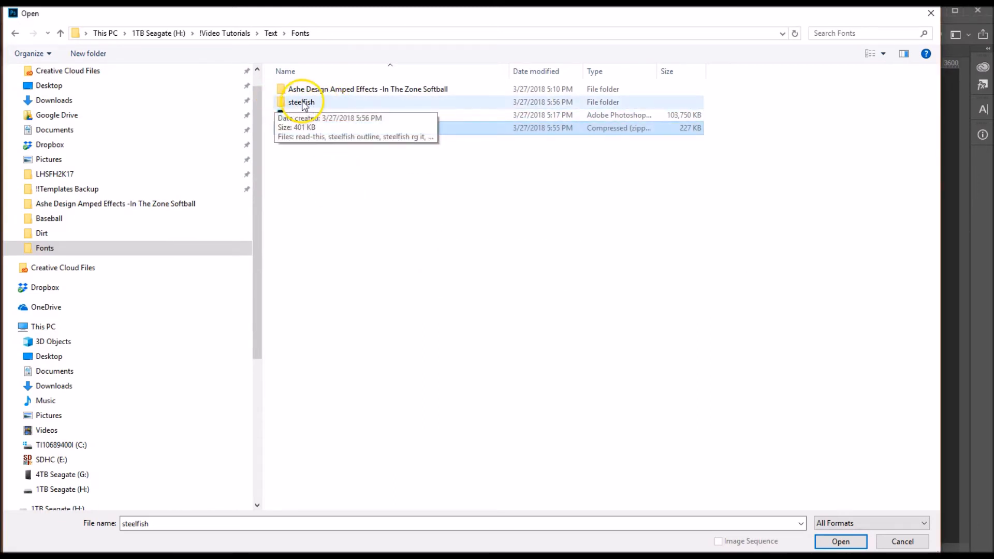
double_click(302, 102)
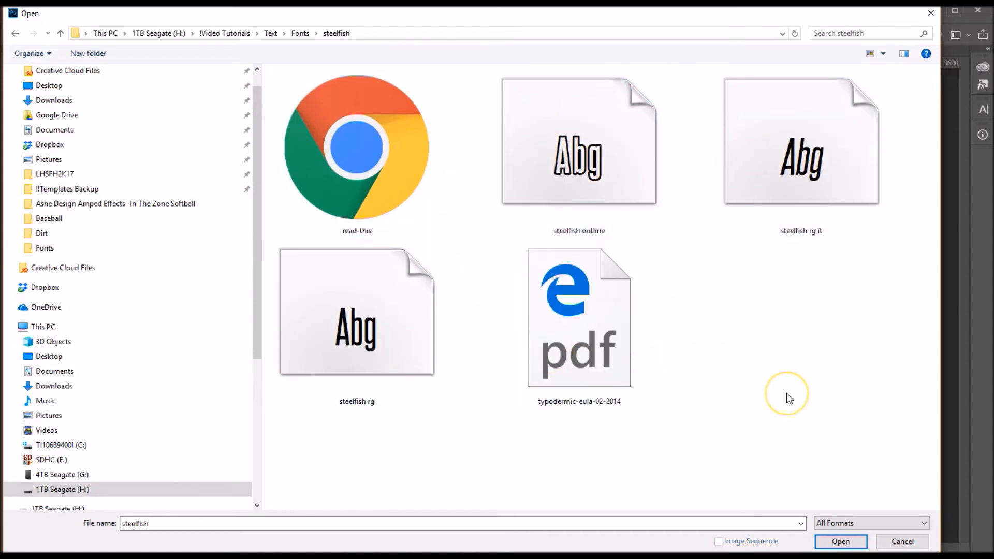
Install the steelfish rg font file, then cancel the Open dialog.
click(356, 317)
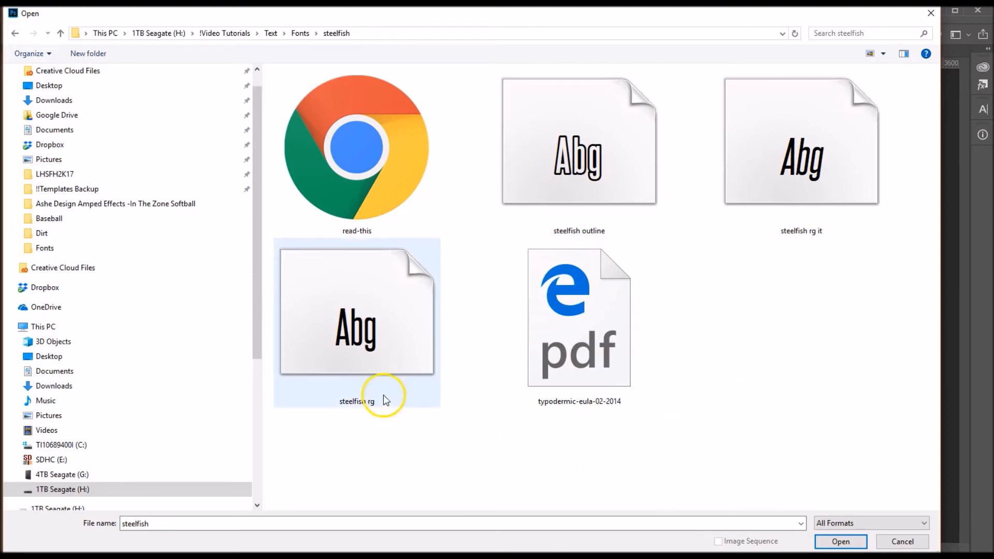
mouse_move(373, 380)
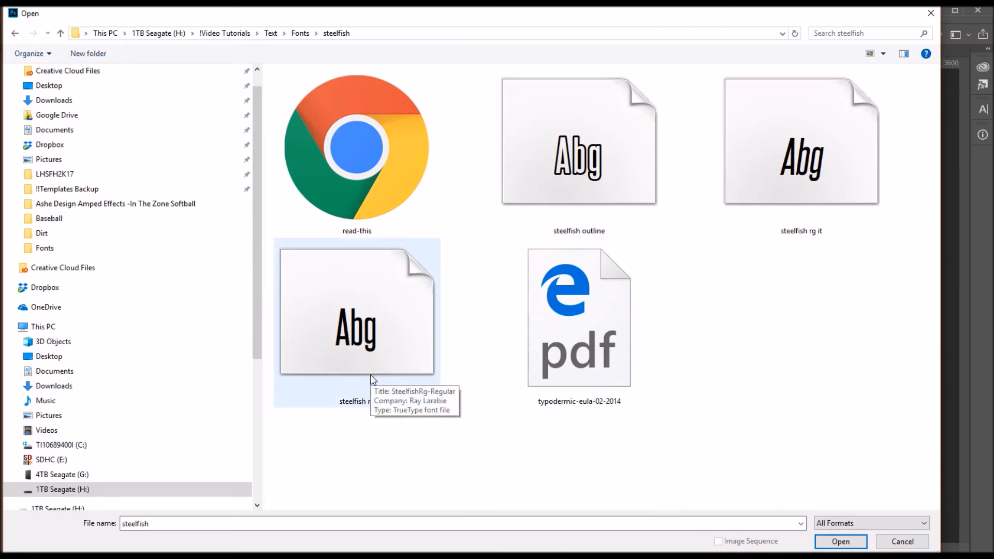
right_click(336, 304)
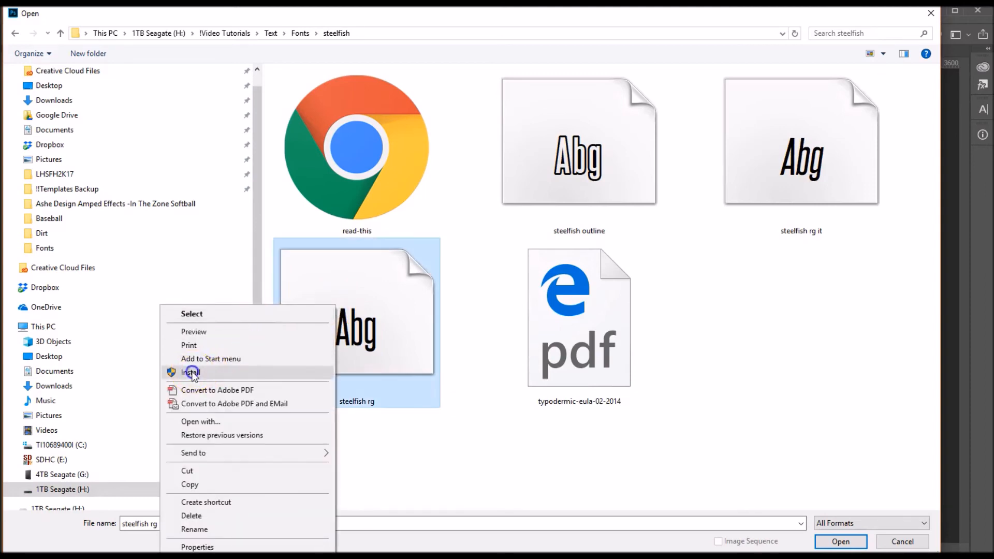
click(191, 372)
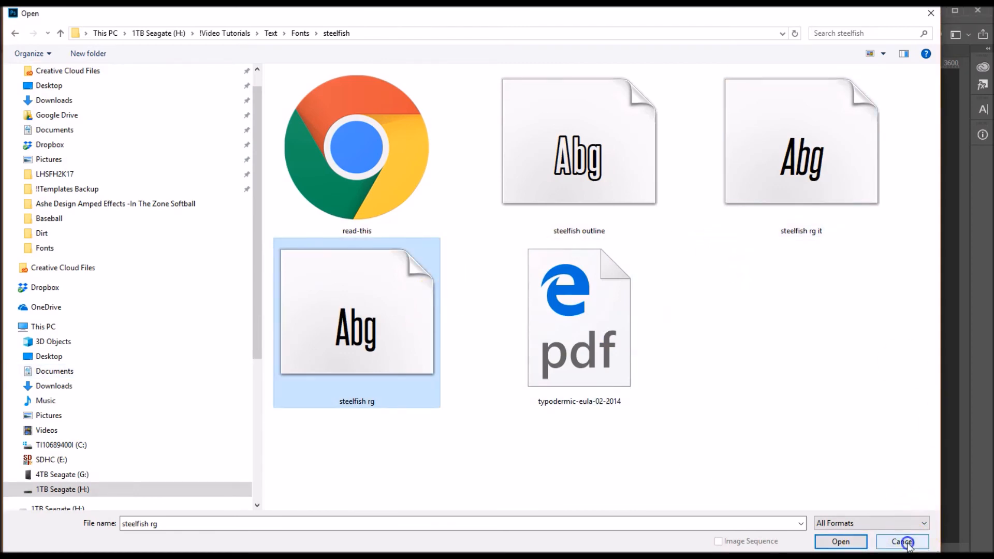
click(900, 542)
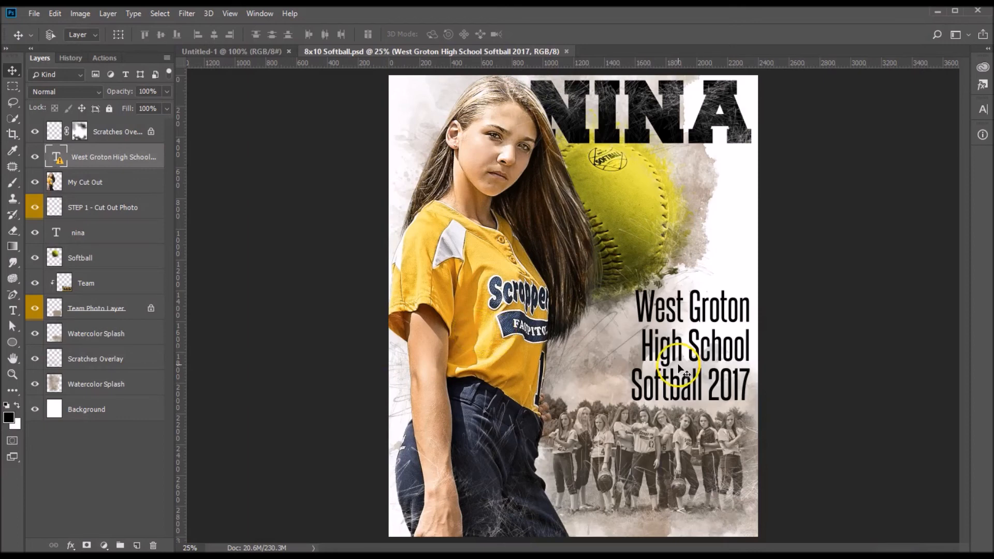
Accept re-rendering the West Groton High School text layer and open it for editing in Steelfish.
click(56, 156)
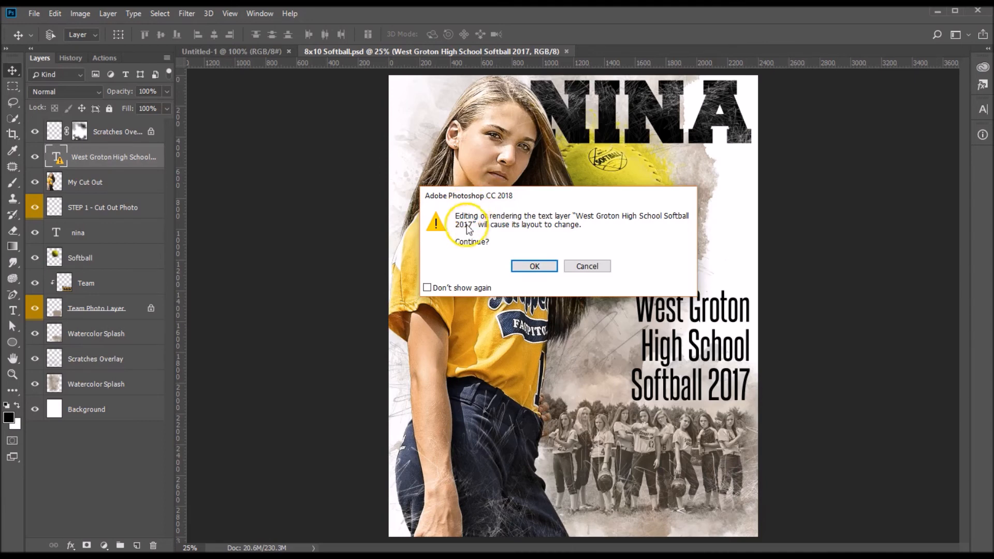
mouse_move(548, 214)
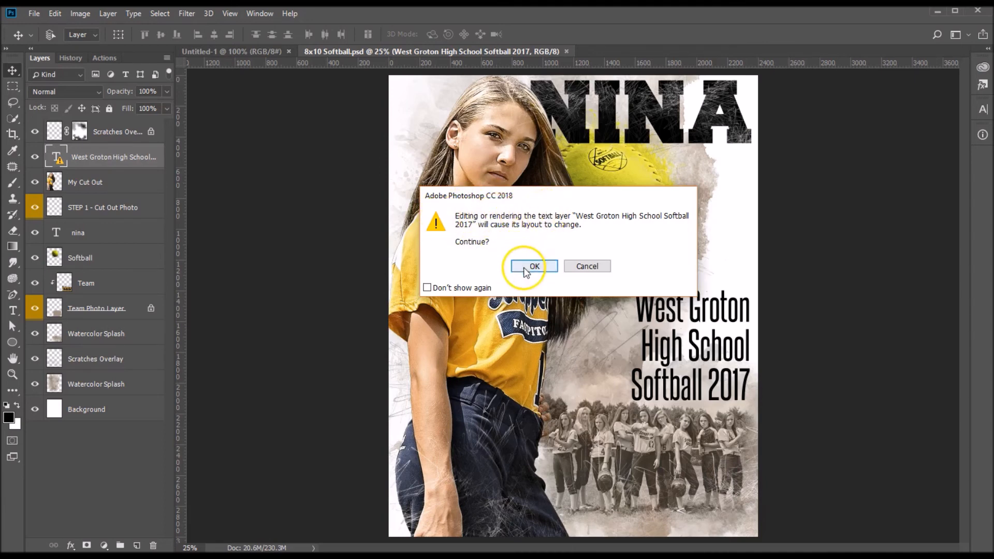
click(535, 265)
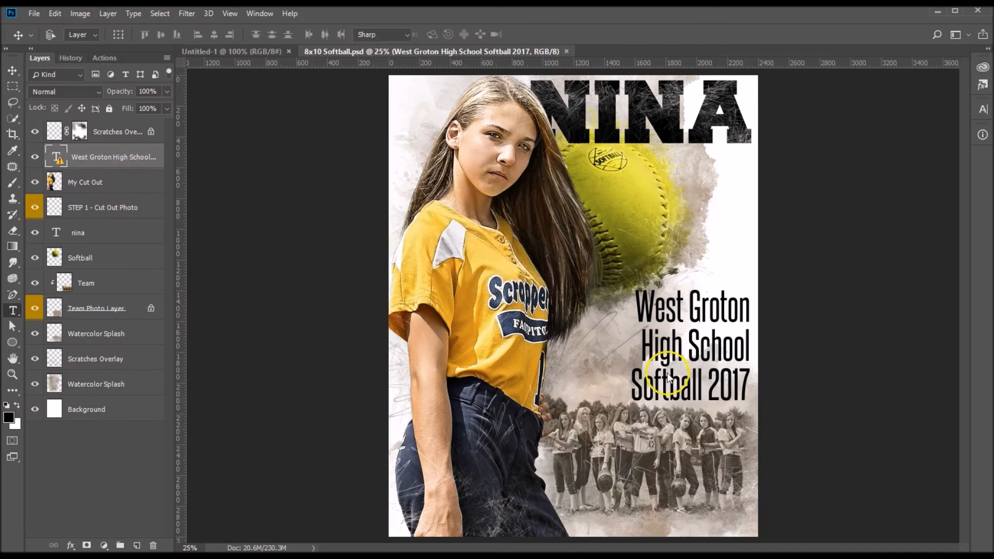
double_click(56, 156)
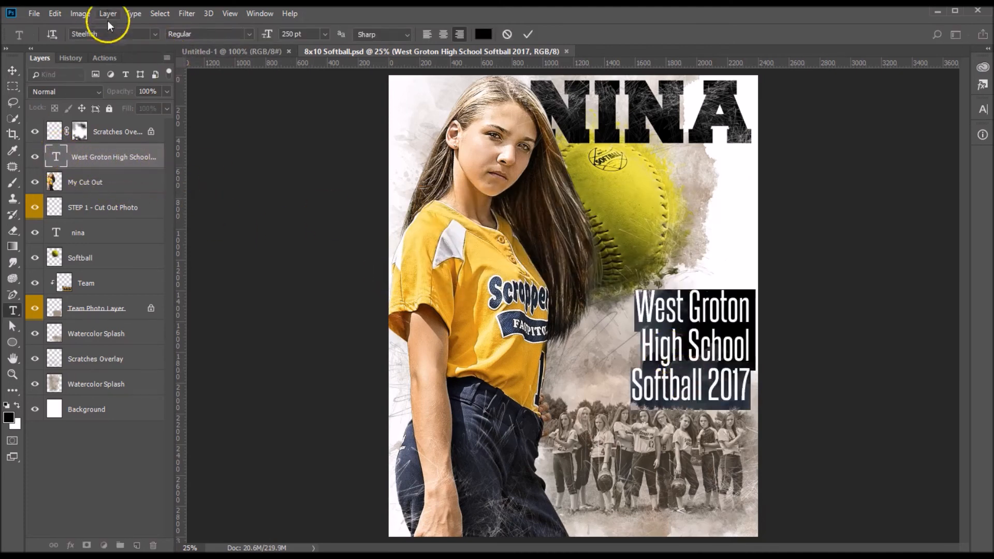
Replace 'West Groton' with 'Simsbury' in the school-name text.
click(111, 33)
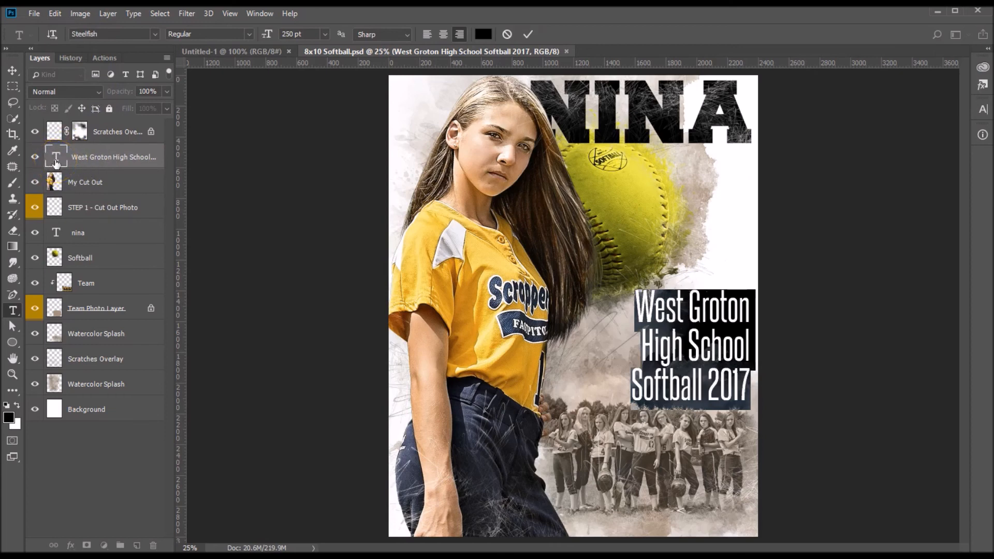
mouse_move(56, 156)
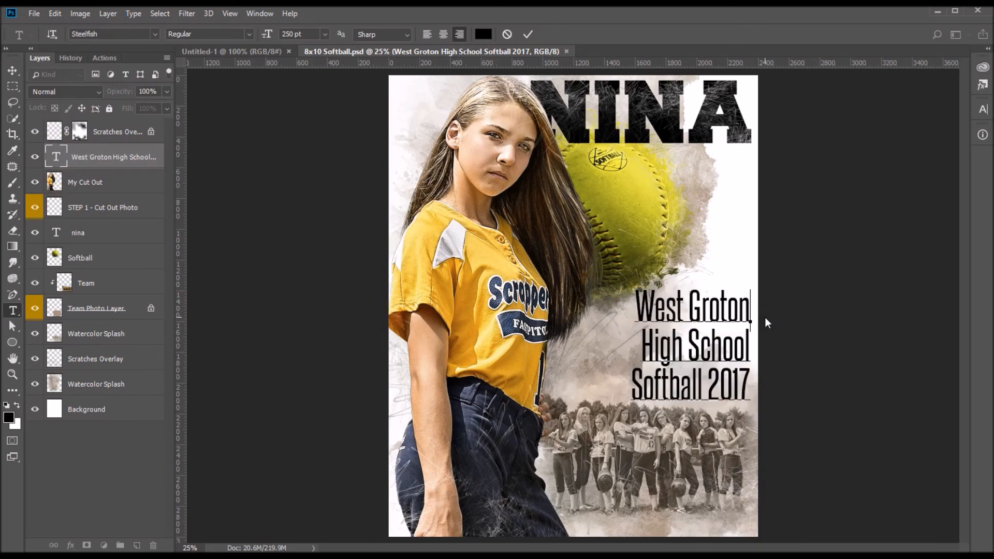
text(Simsbury)
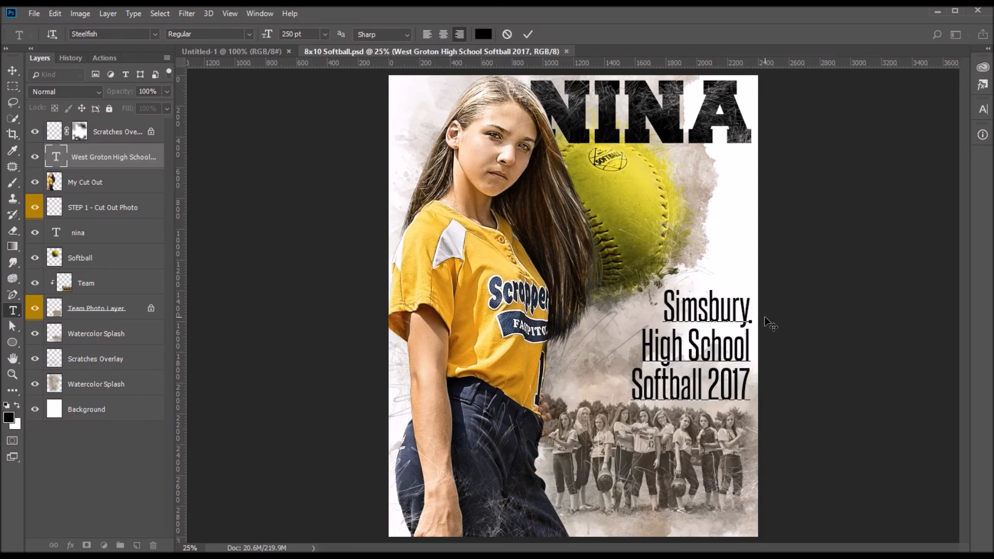